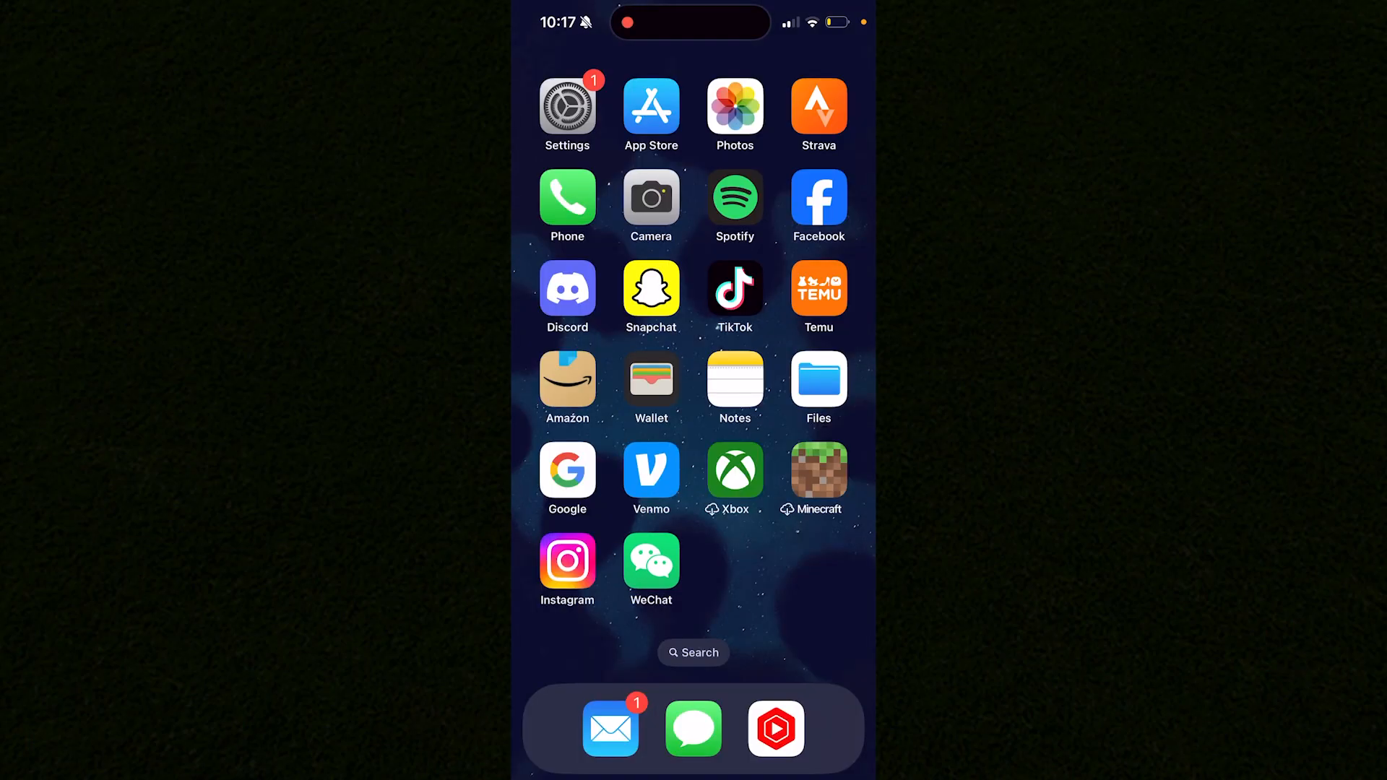
- Launch WeChat, glance through Contacts and Chats, and land on the Me profile page
left_click(650, 561)
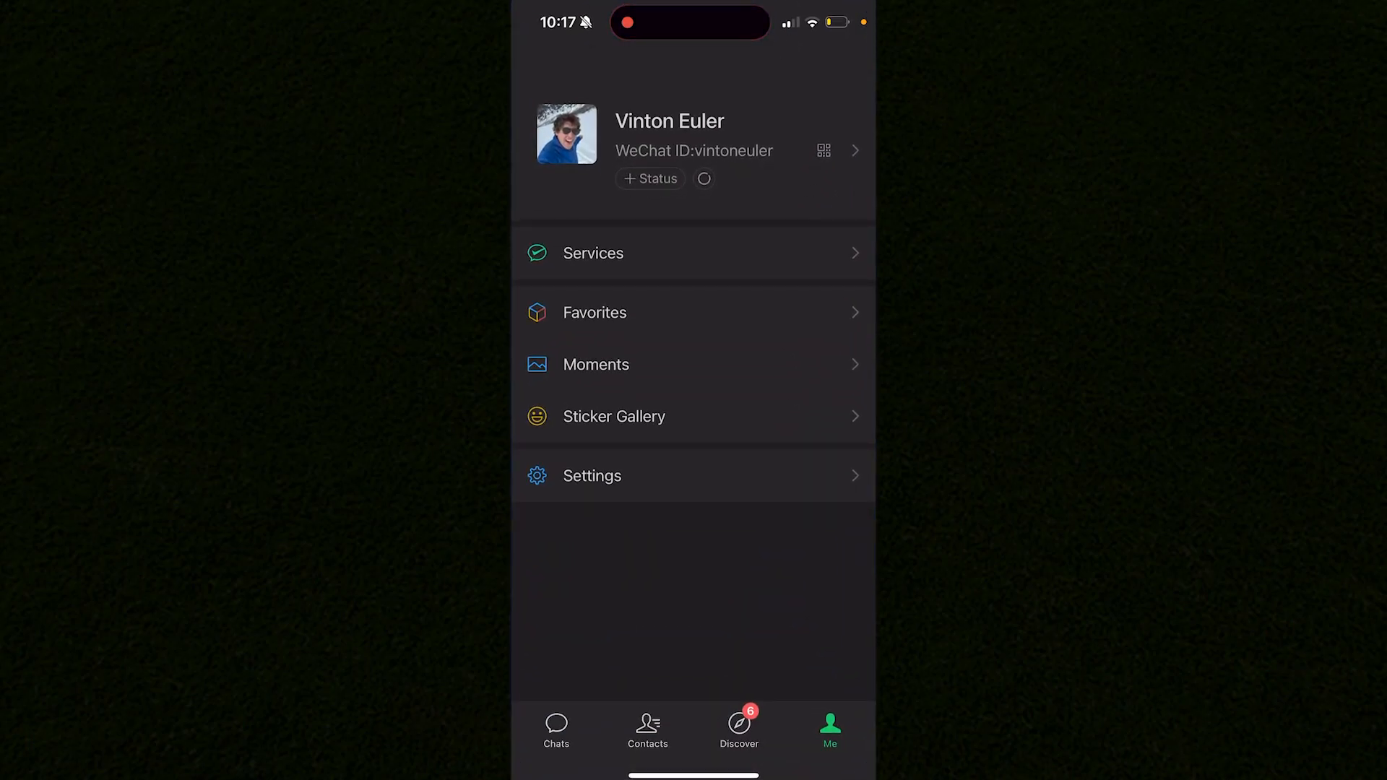
left_click(647, 728)
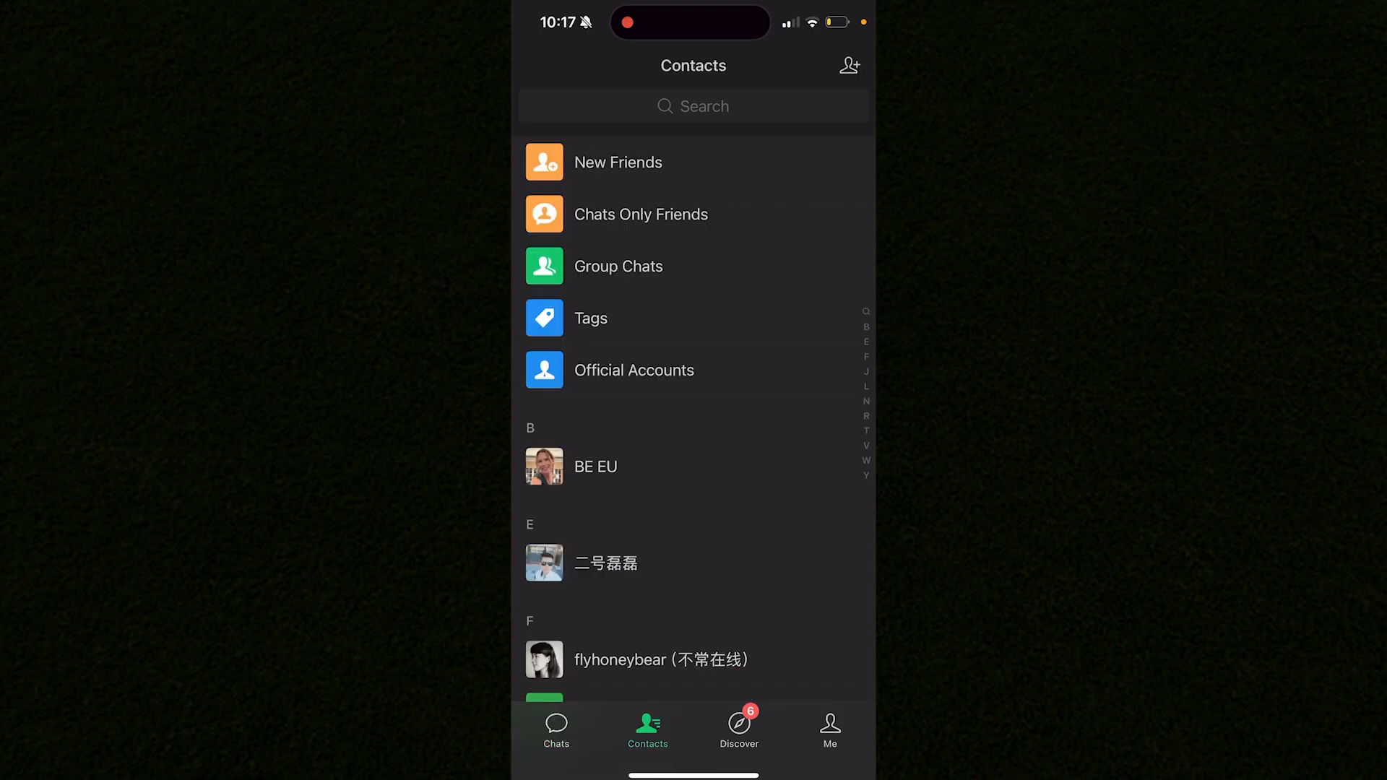
left_click(556, 728)
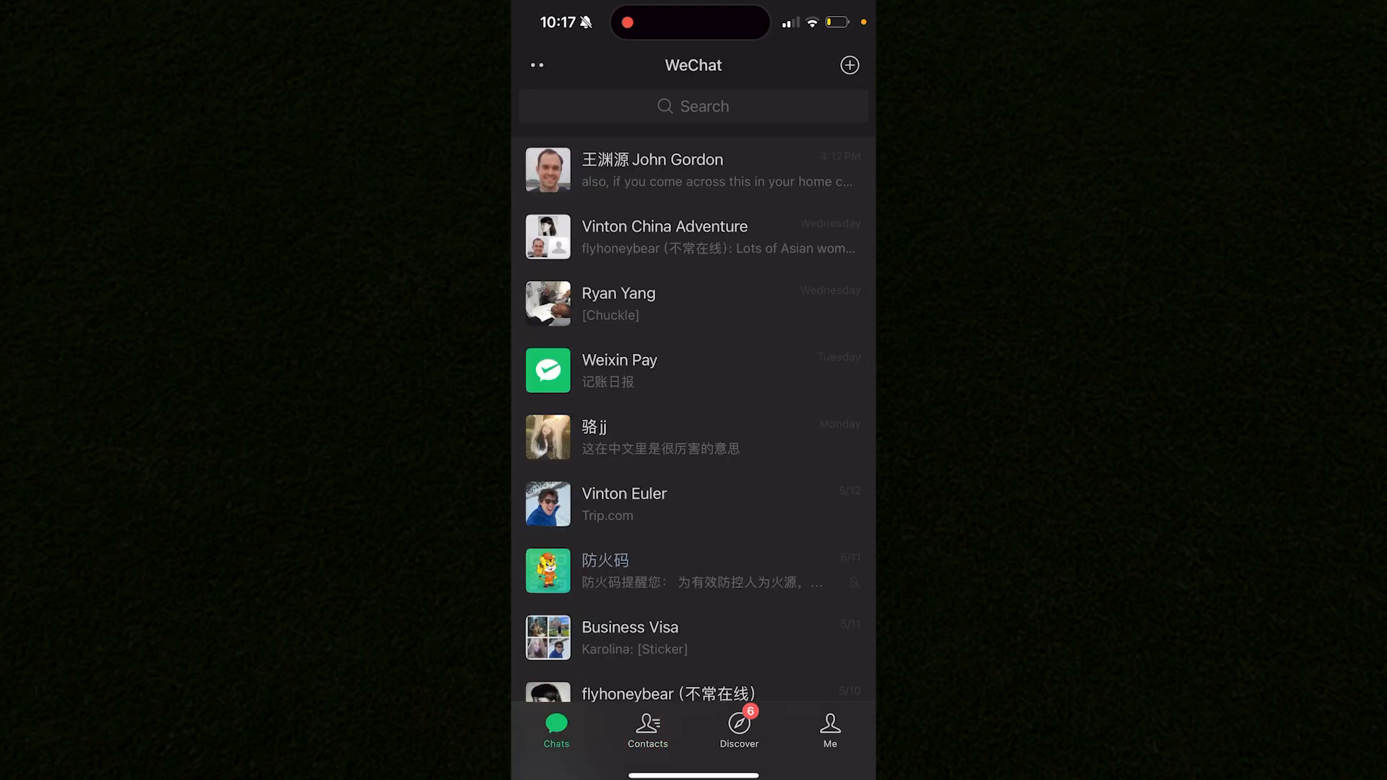
left_click(646, 730)
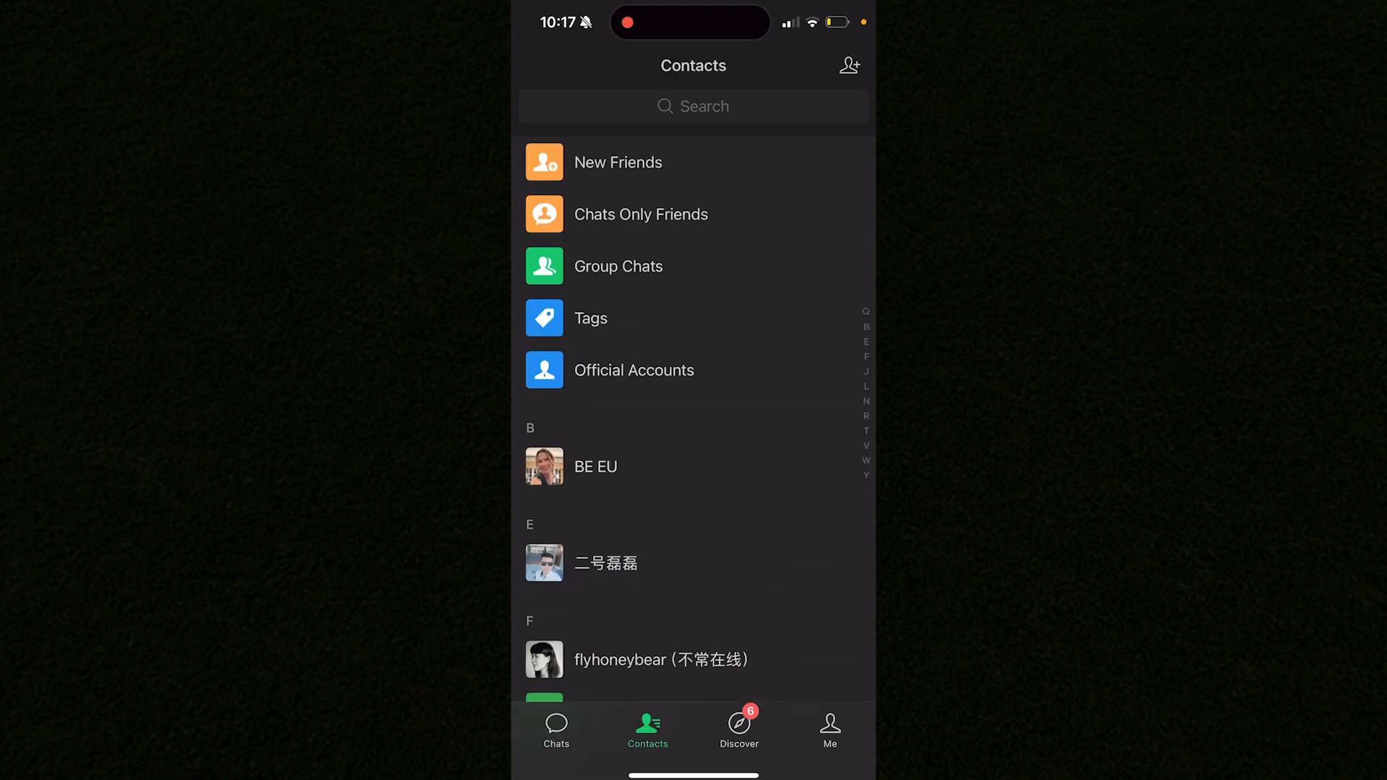
left_click(828, 727)
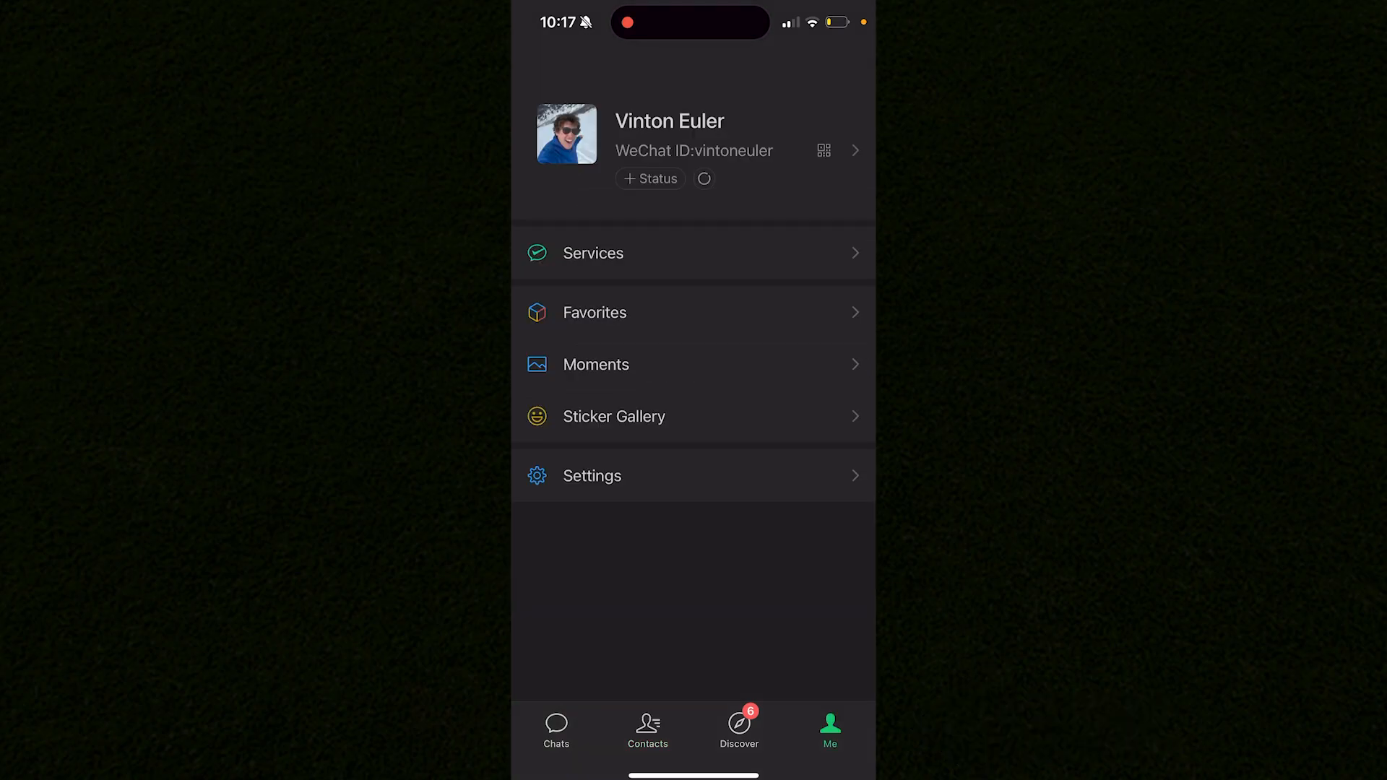
- Go through Services and Wallet to the empty Bank Cards page
left_click(592, 253)
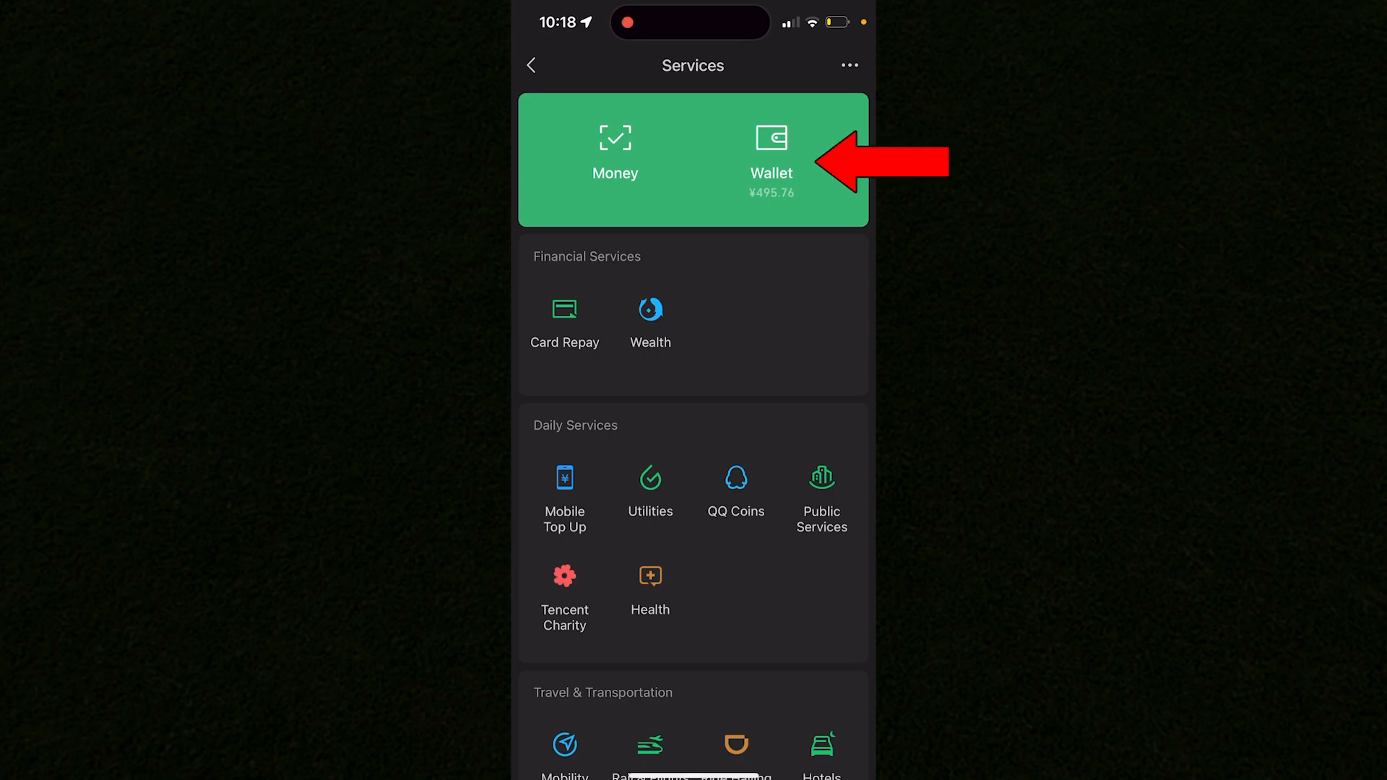
left_click(771, 159)
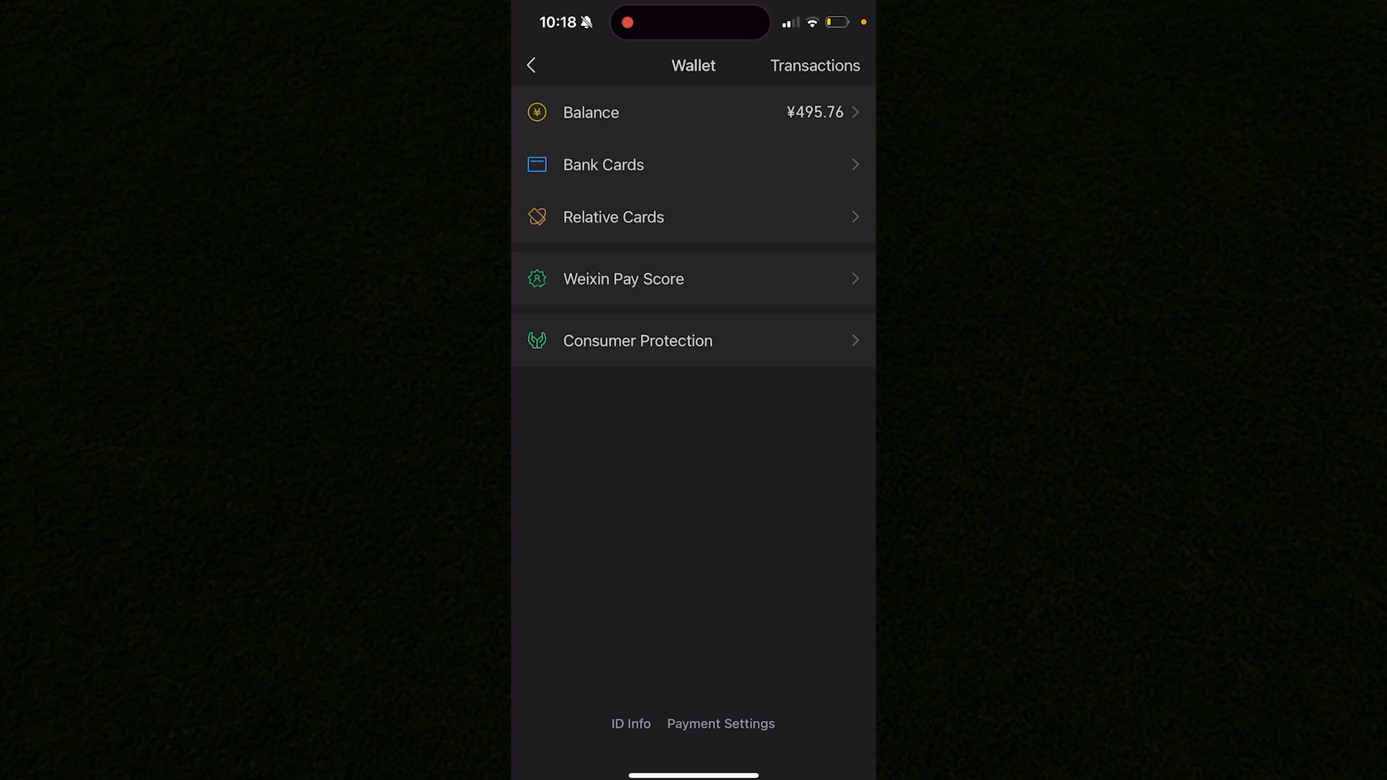
left_click(603, 165)
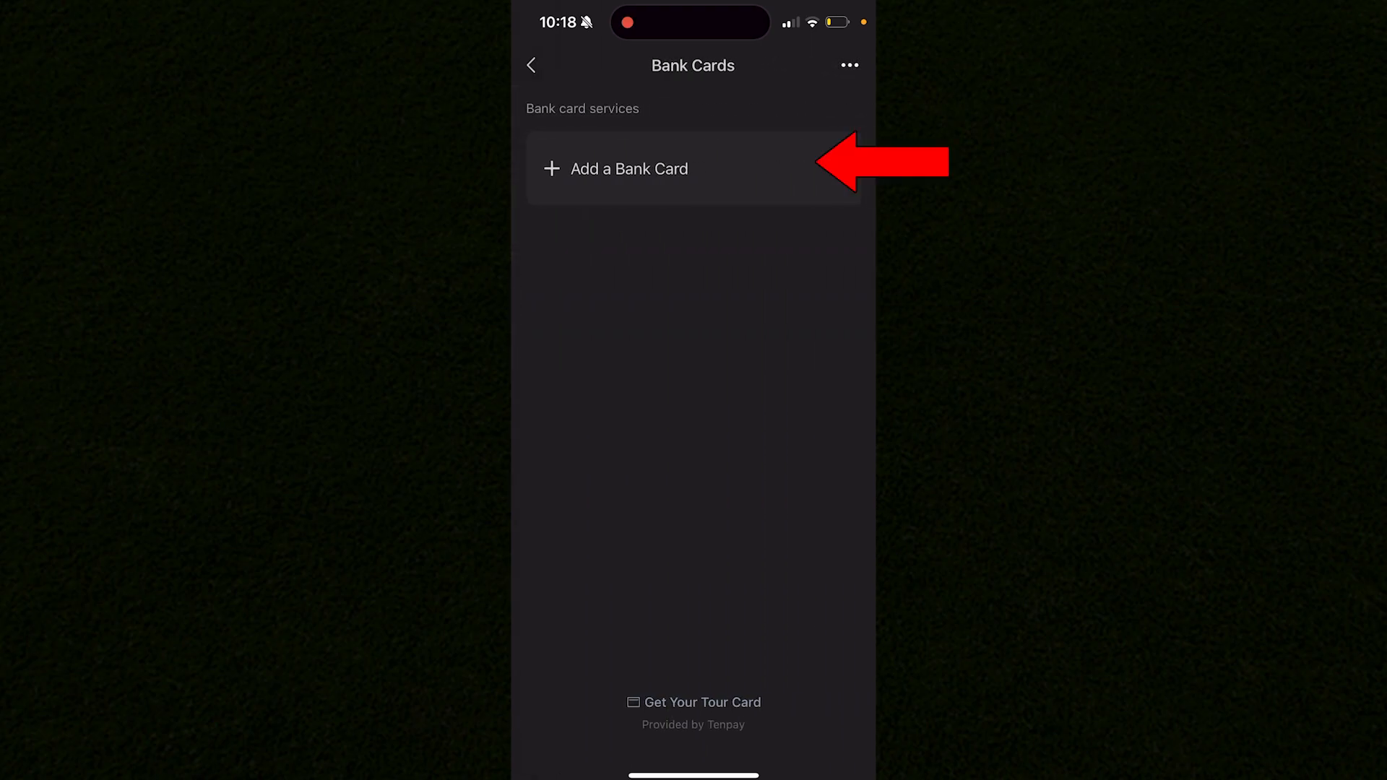
left_click(627, 169)
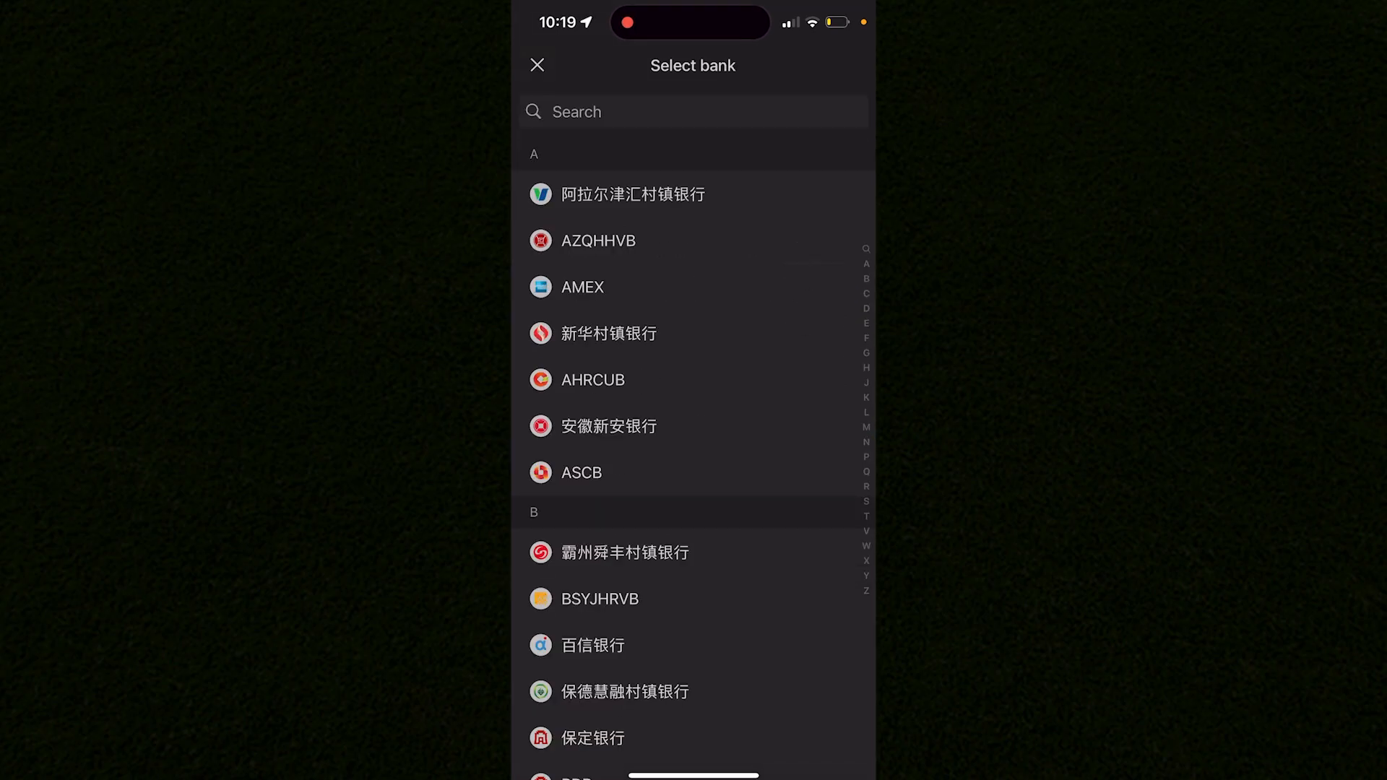
left_click(663, 112)
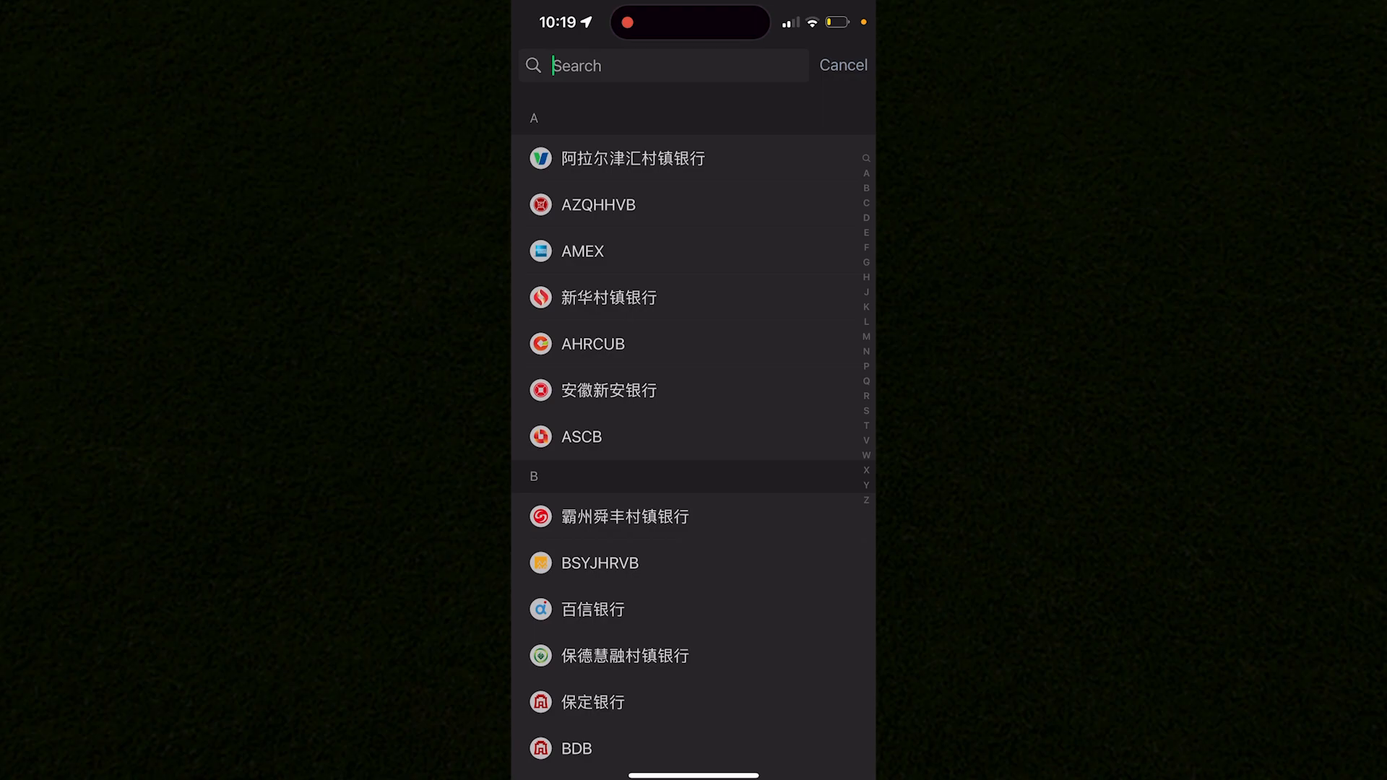
type("Ame")
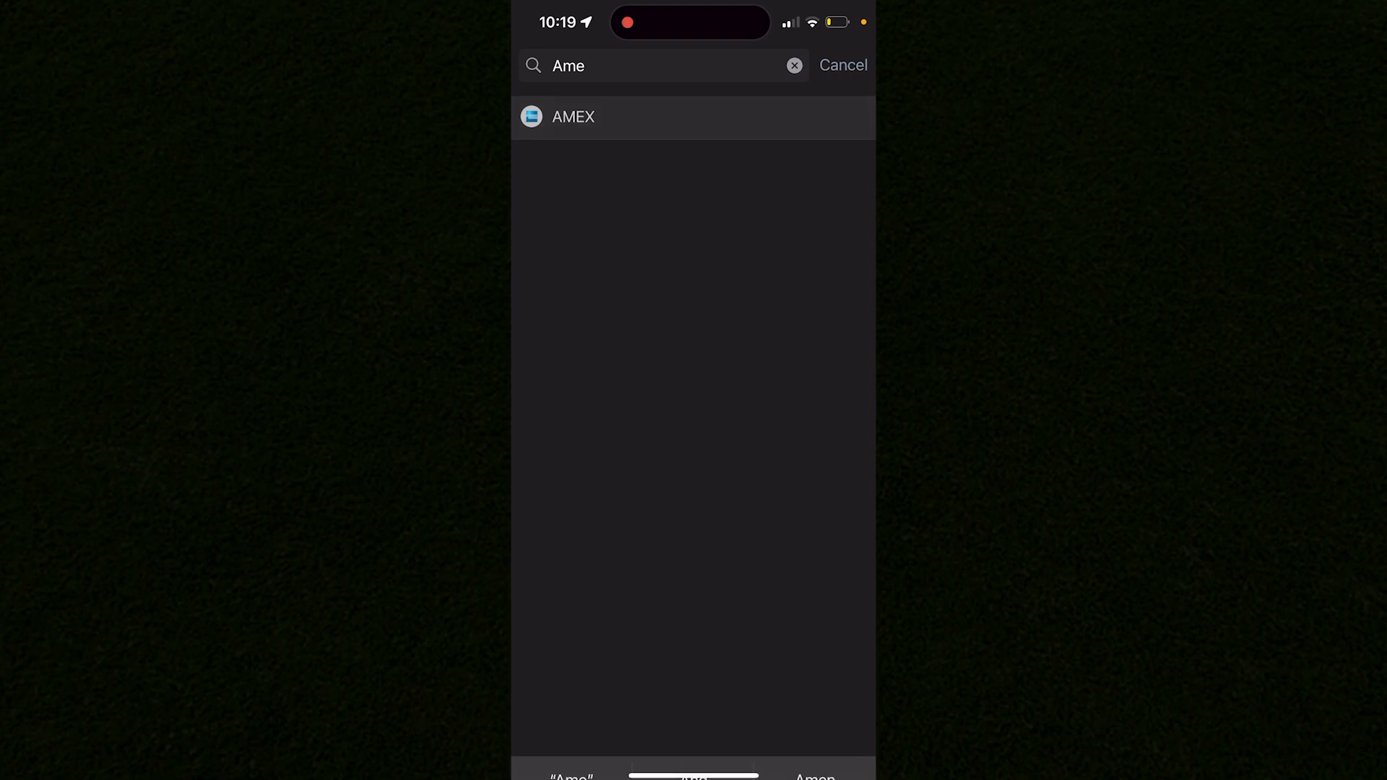
left_click(572, 117)
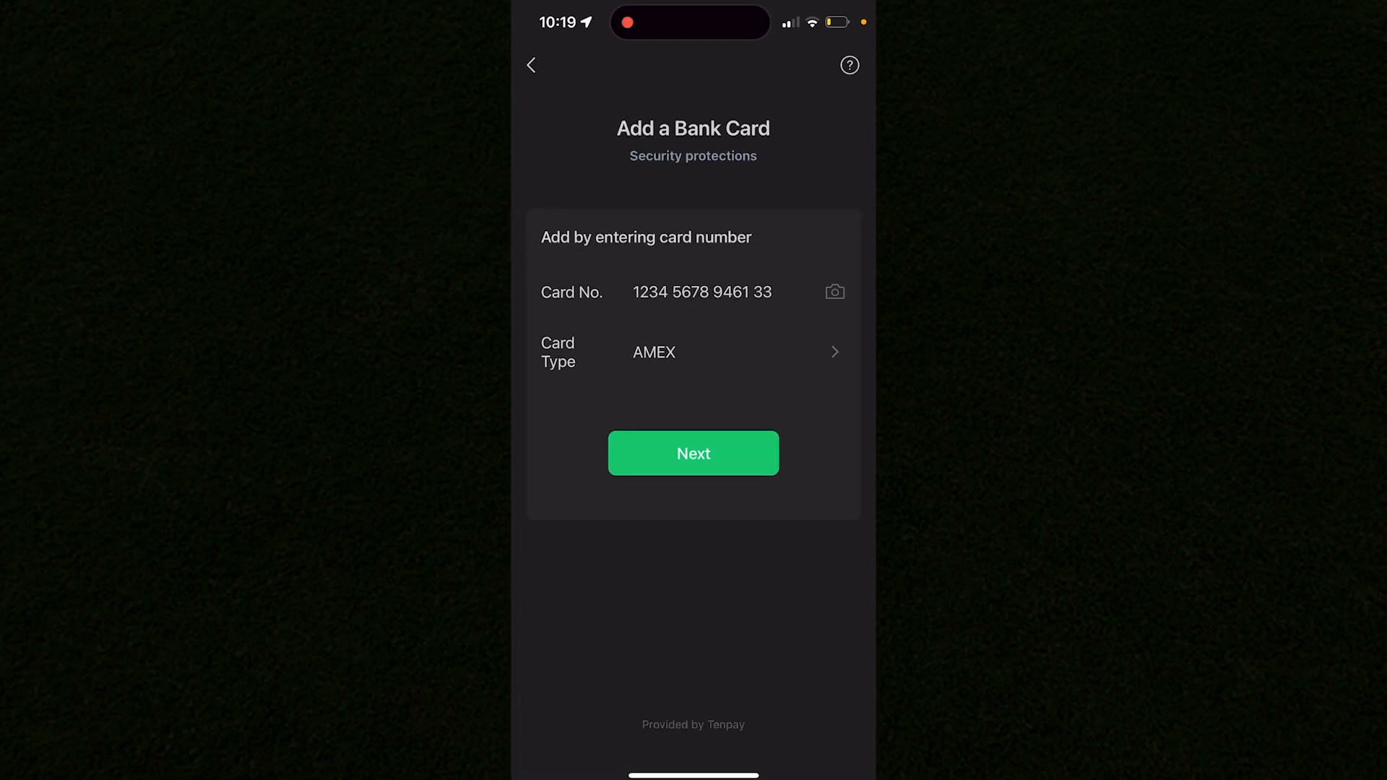
left_click(692, 452)
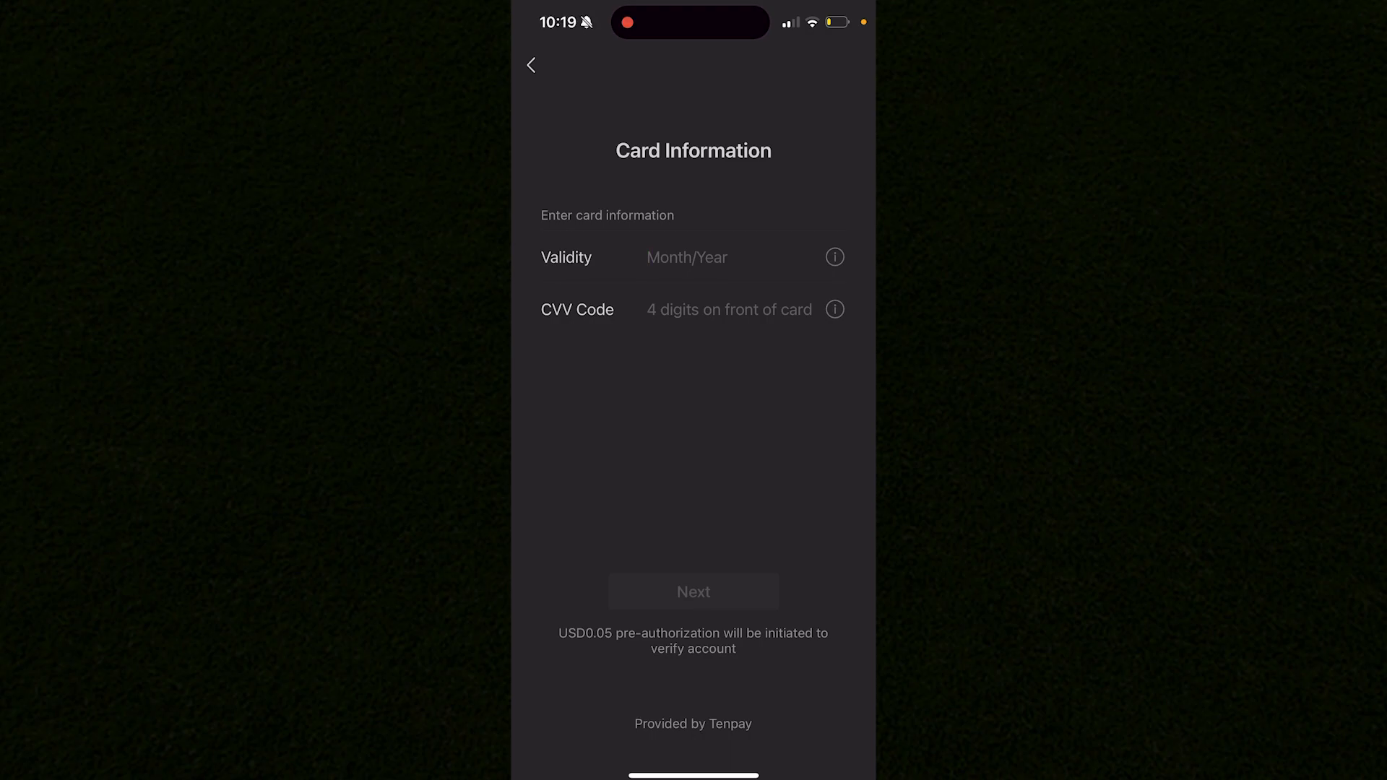
left_click(734, 257)
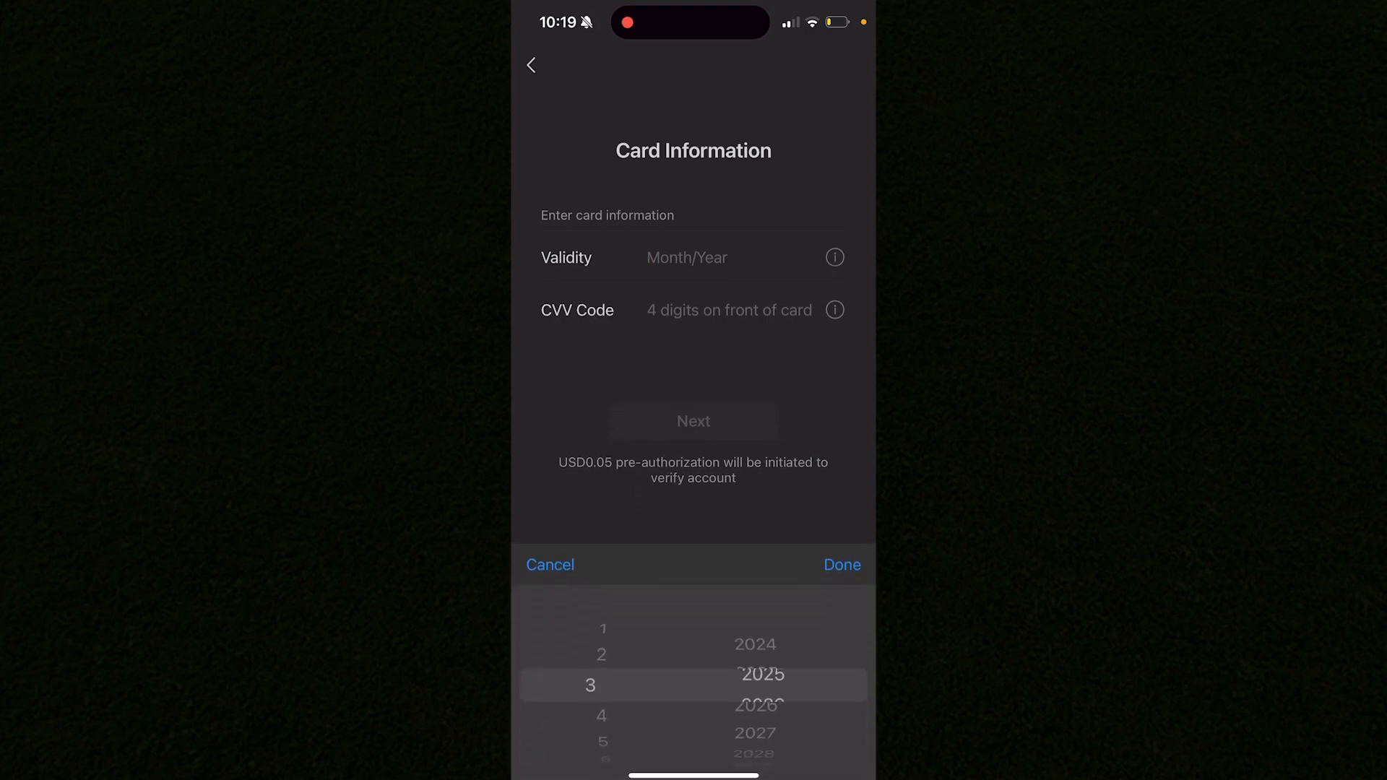
left_click(841, 564)
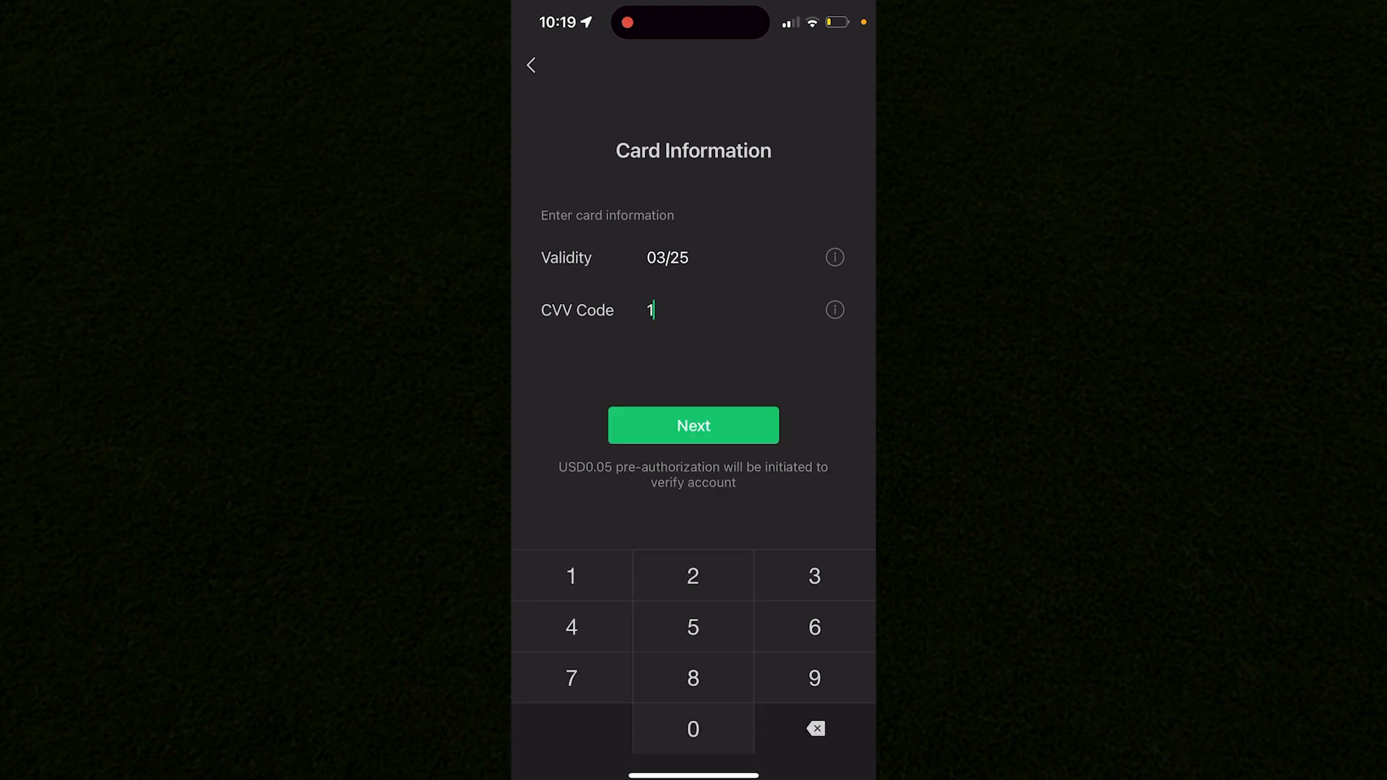
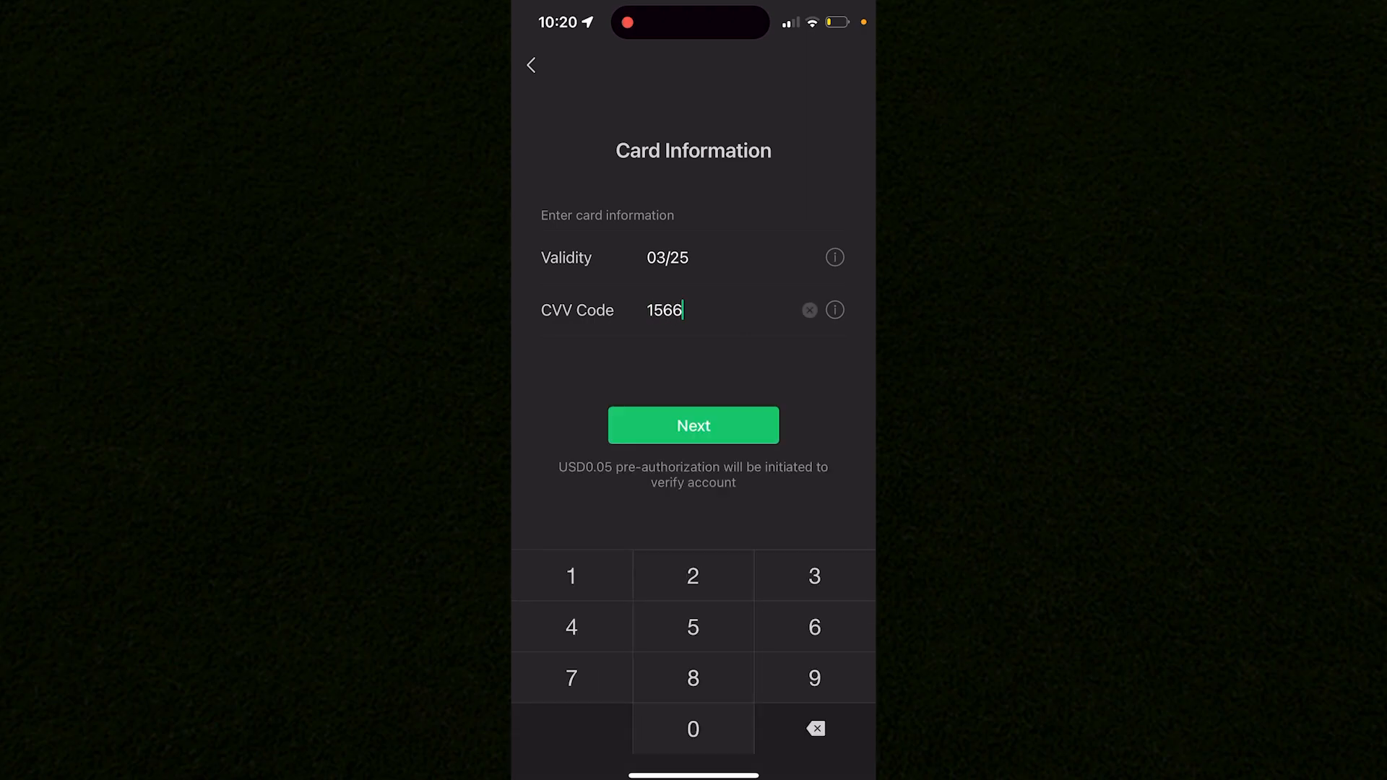
left_click(692, 425)
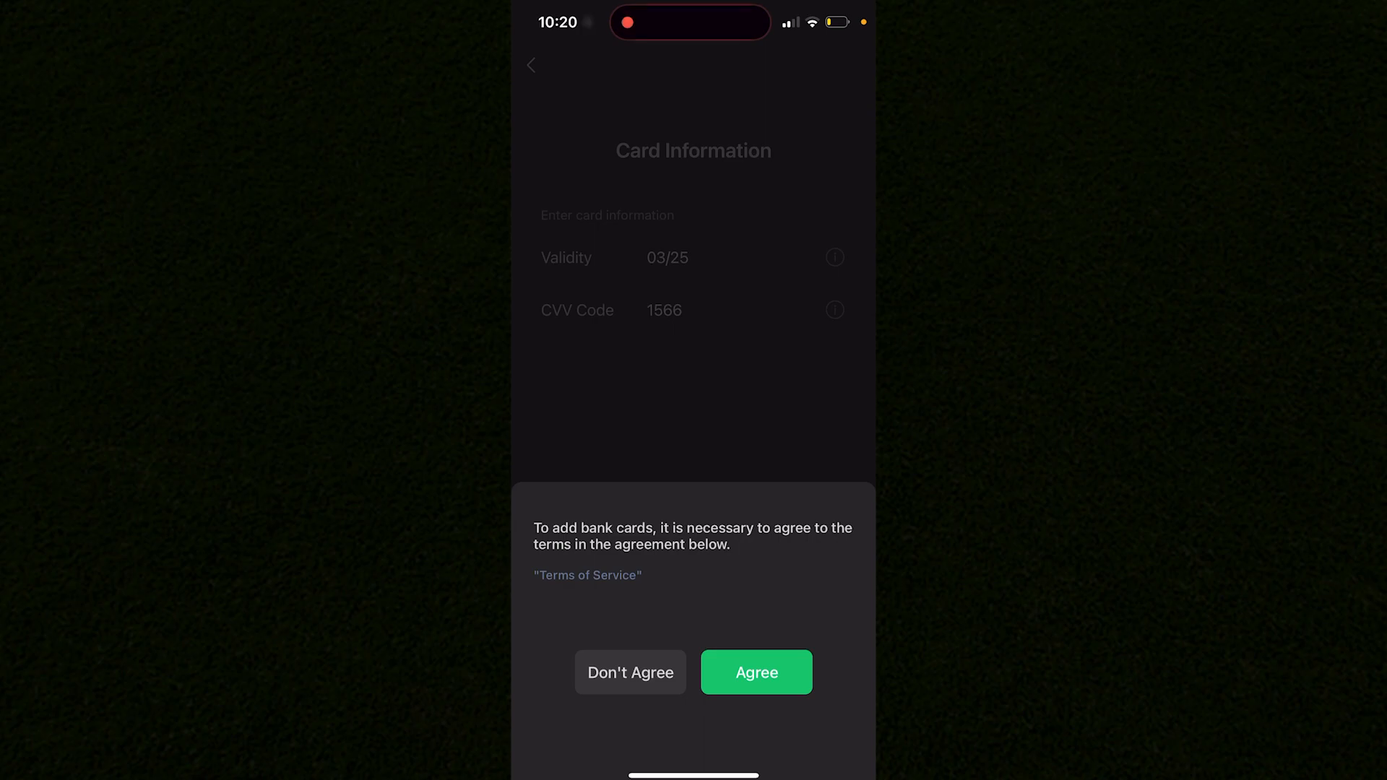